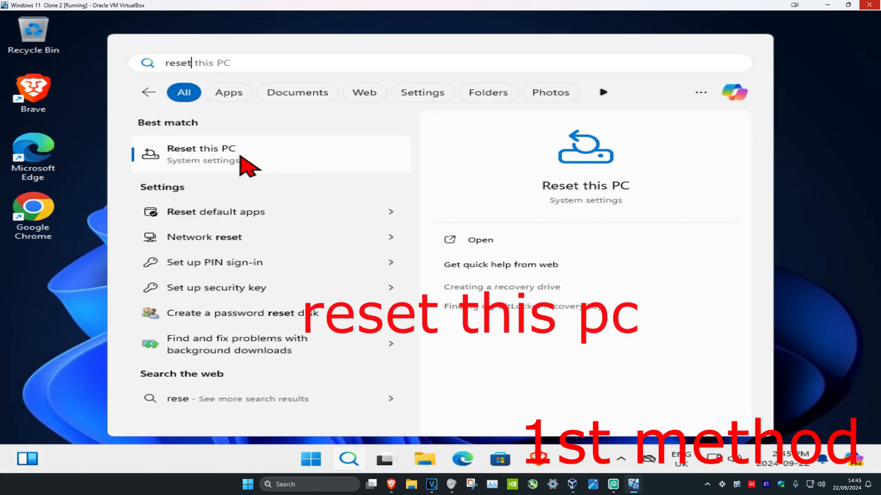
Step: From Reset this PC recovery settings, restart now into Advanced startup and confirm
left_click(200, 155)
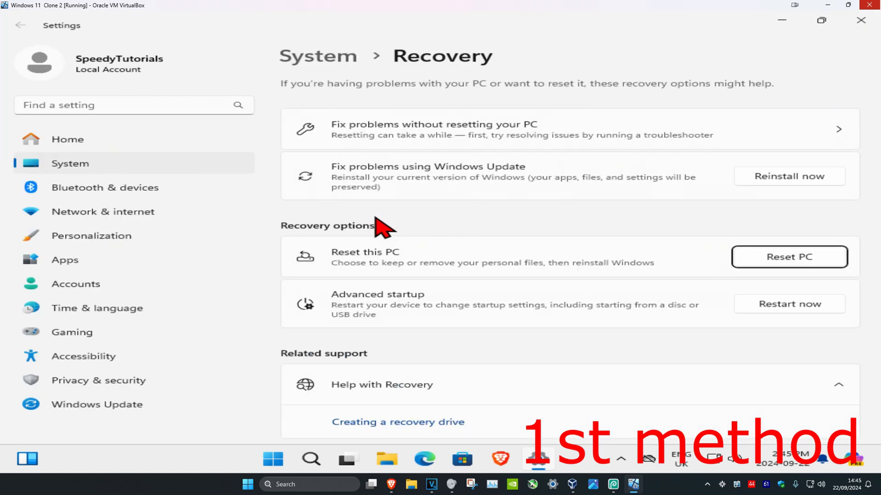
mouse_move(705, 340)
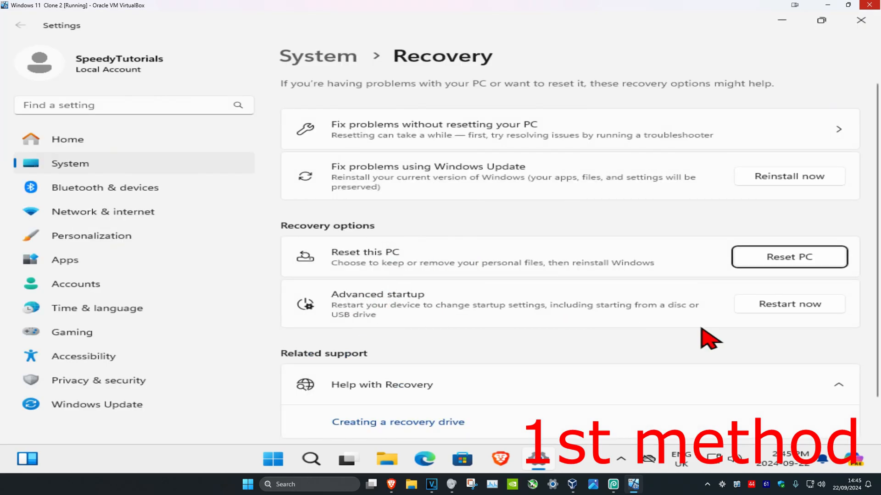
left_click(789, 304)
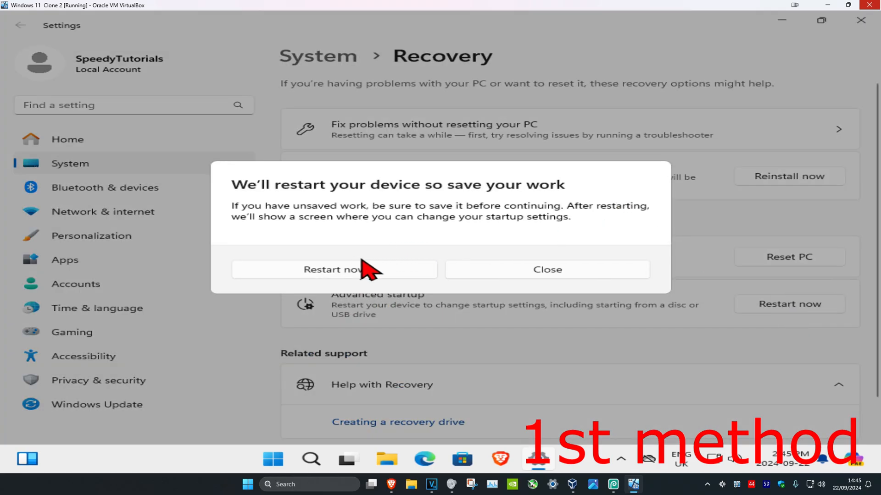
left_click(334, 270)
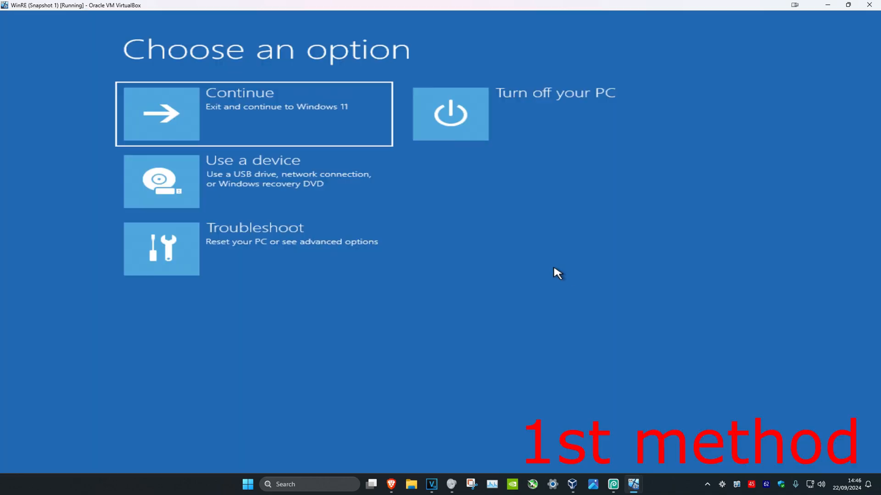
Step: Go through Troubleshoot to Startup Settings and restart to the numbered startup options list
left_click(255, 249)
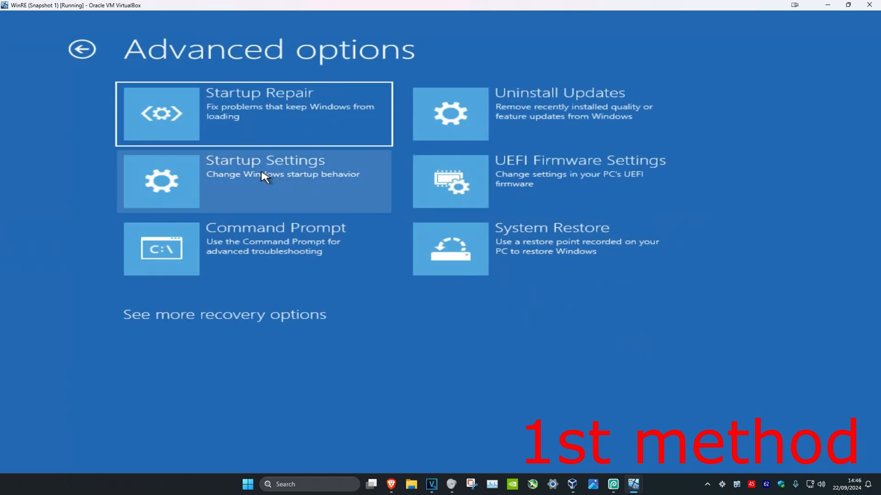
left_click(263, 180)
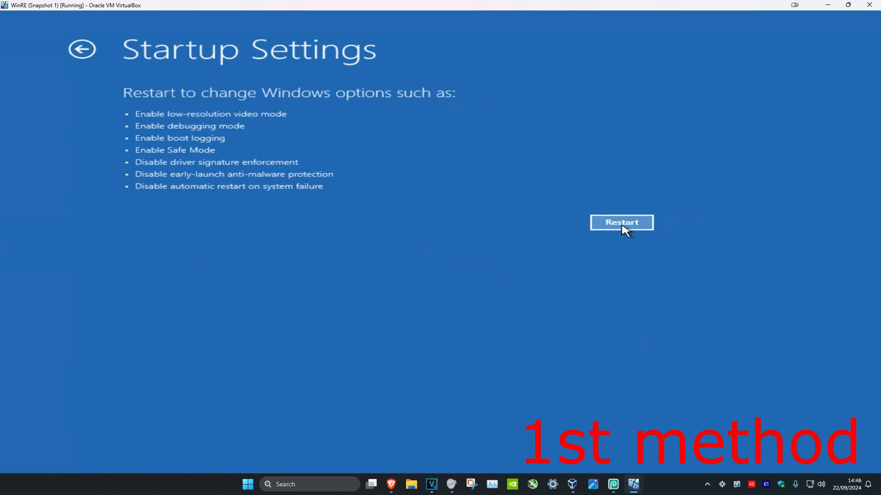
left_click(621, 222)
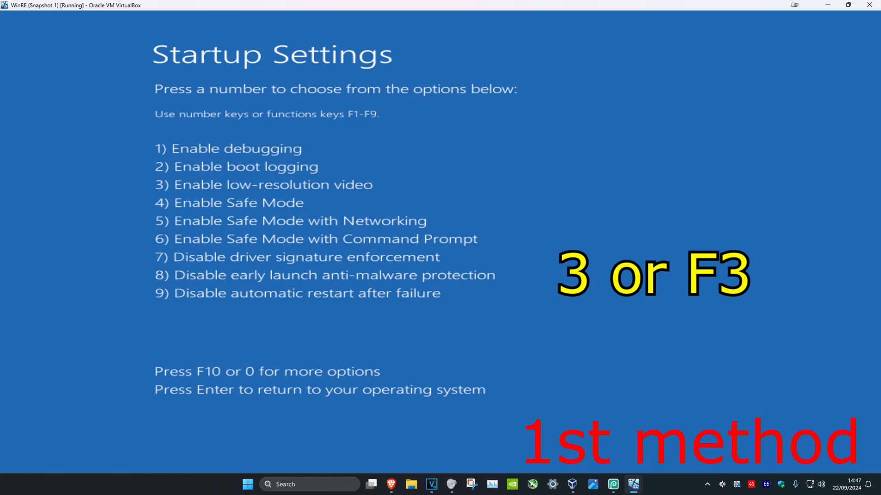
Step: Choose option 3 to enable low-resolution video for this startup
key("3")
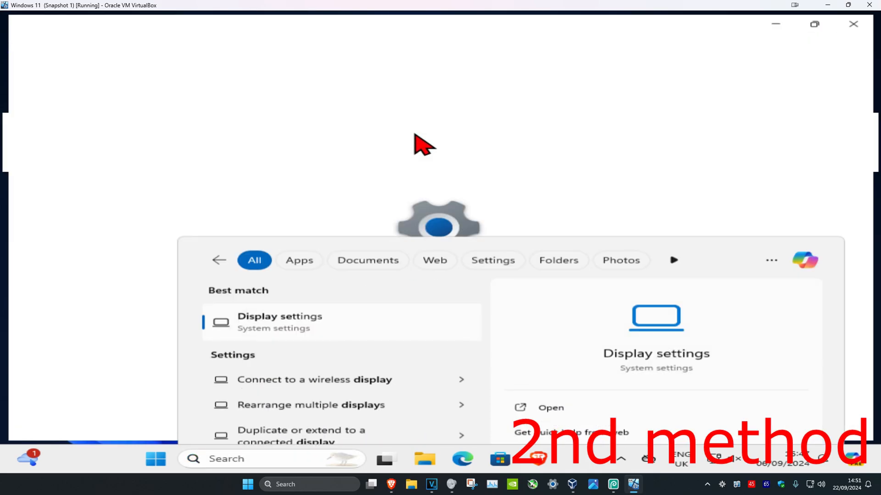
Step: On the Display page, review the Scale choices and keep 100% (Recommended)
left_click(279, 322)
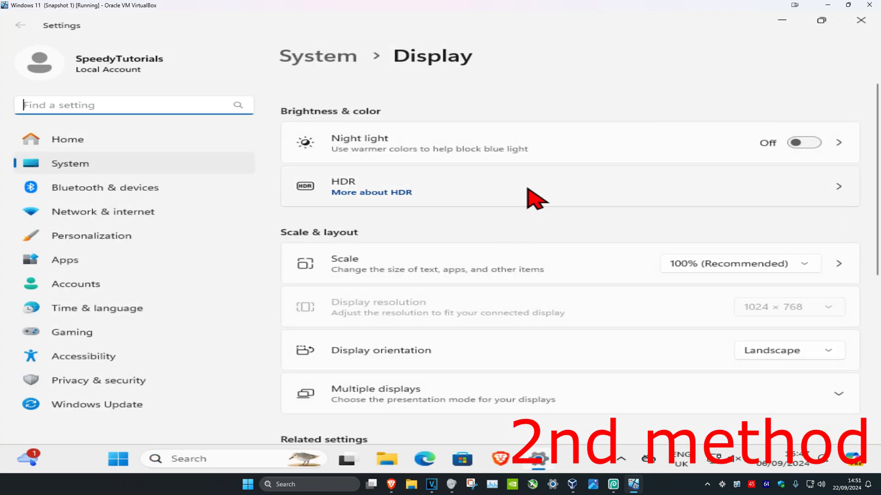
scroll("down", 3)
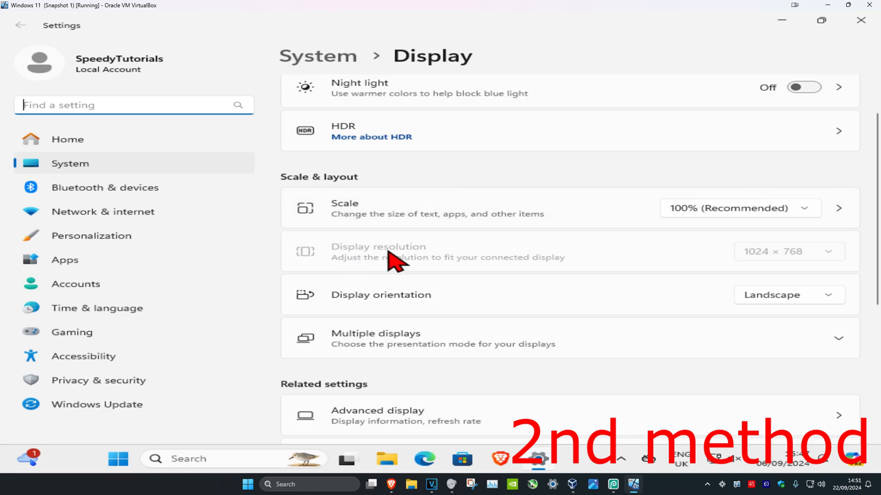
mouse_move(329, 235)
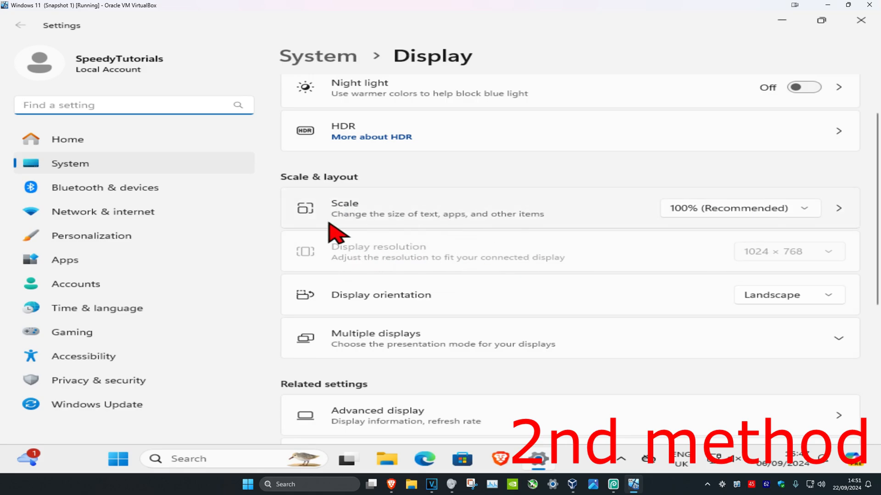
left_click(738, 208)
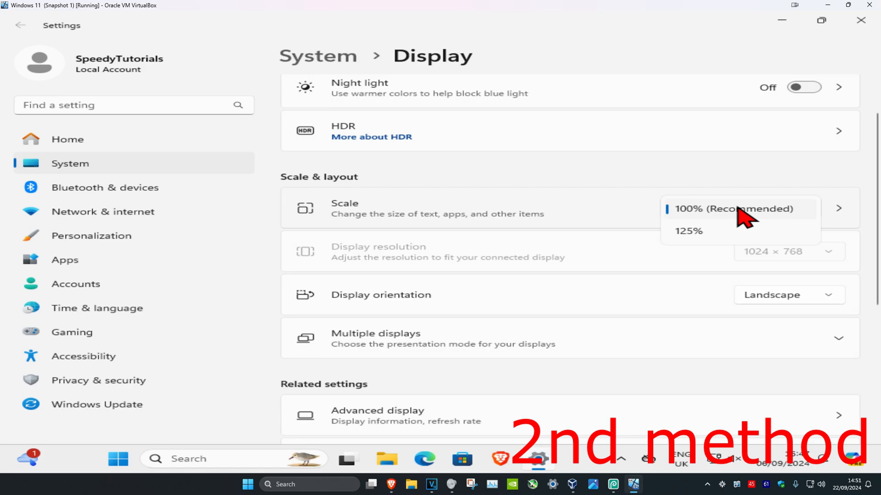
left_click(736, 209)
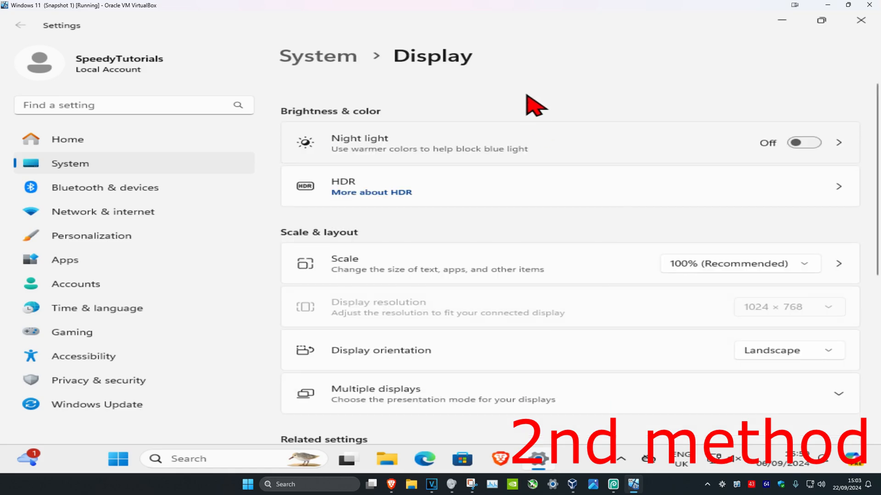
Step: View the Advanced display page listing the 1024 × 768 desktop mode and refresh rate
scroll("down", 3)
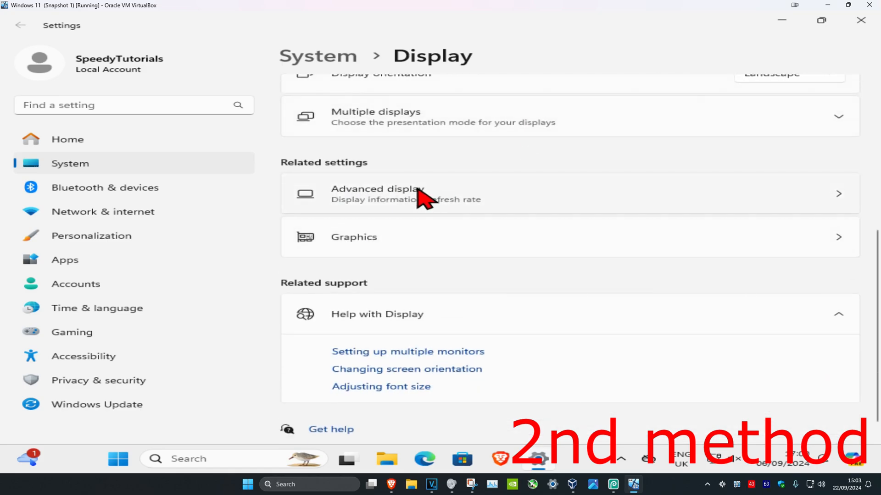
left_click(376, 194)
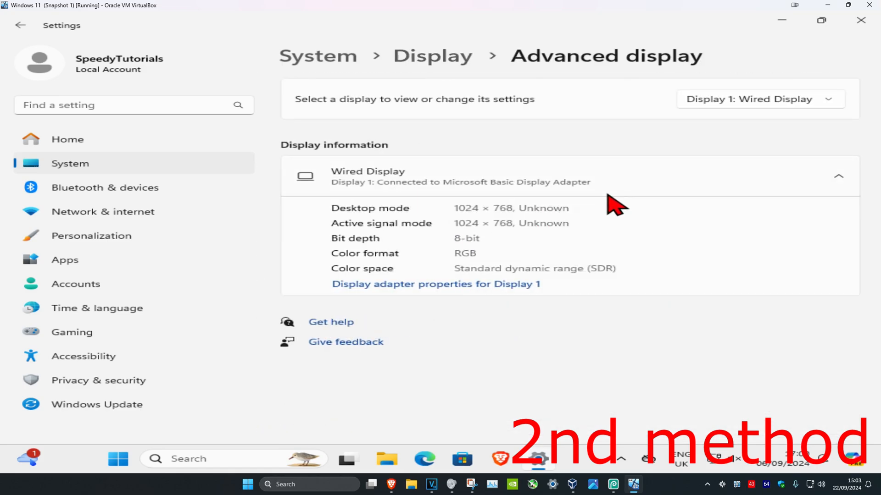
mouse_move(726, 191)
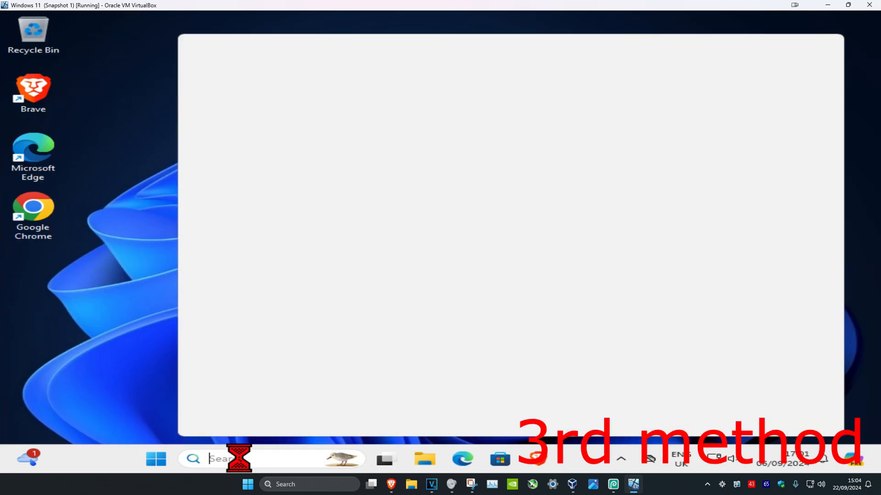
Step: Search automatically for a newer Basic Display Adapter driver, then view Intel's driver assistant page
type("device Manager")
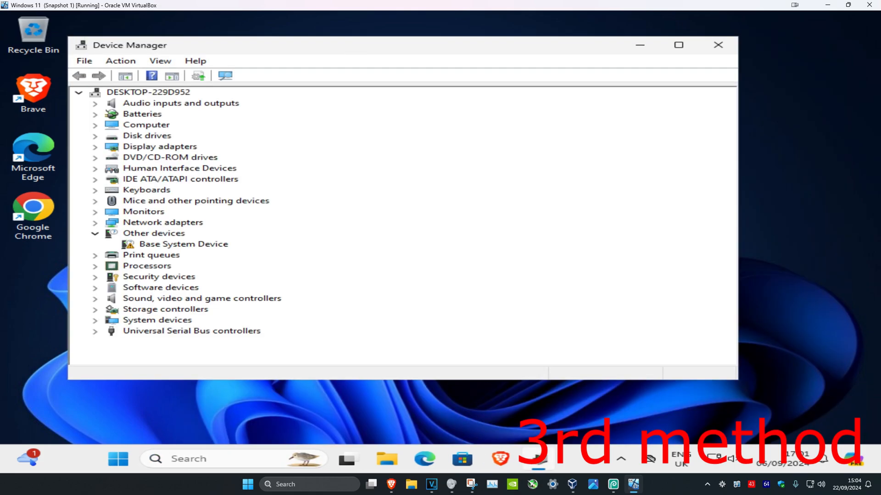
left_click(160, 149)
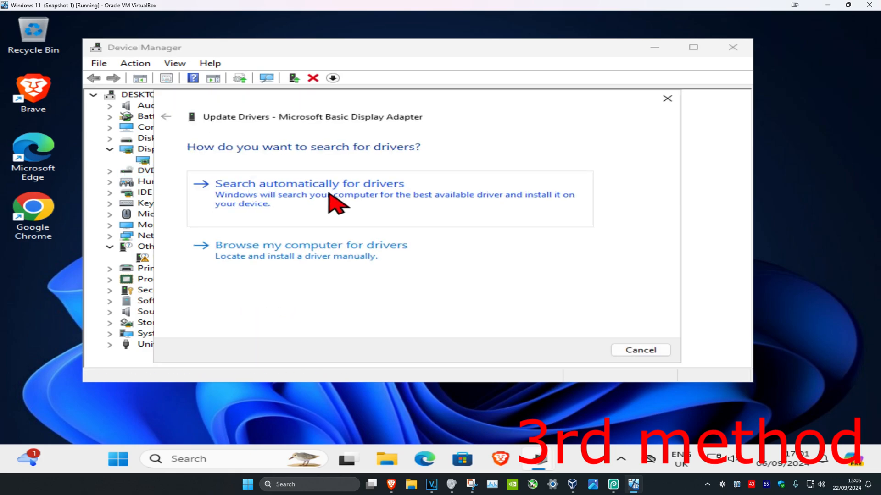
left_click(310, 184)
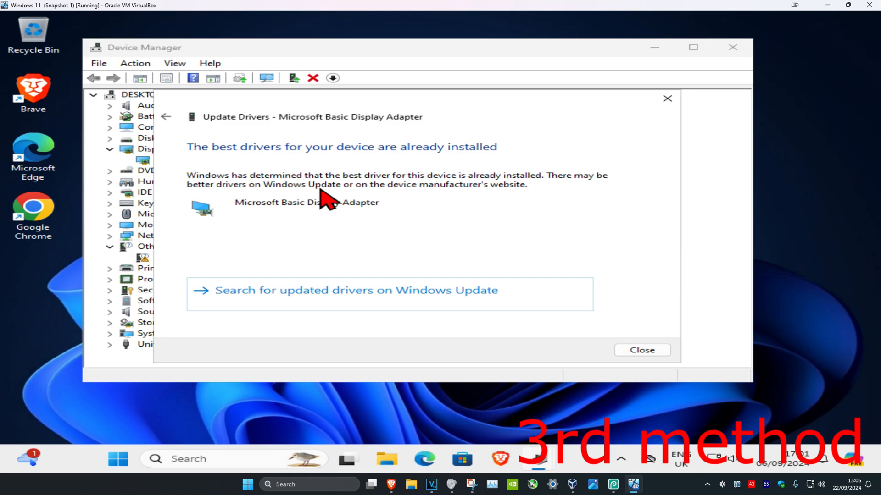
mouse_move(417, 214)
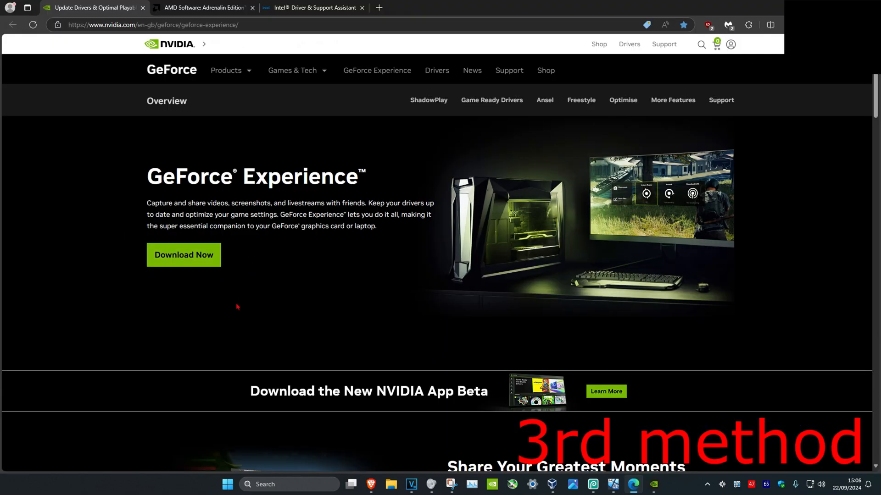
left_click(314, 7)
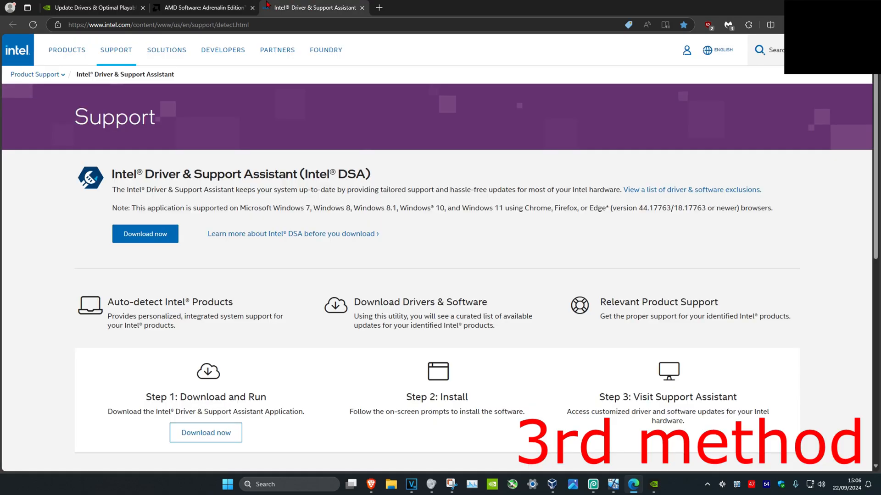
mouse_move(208, 7)
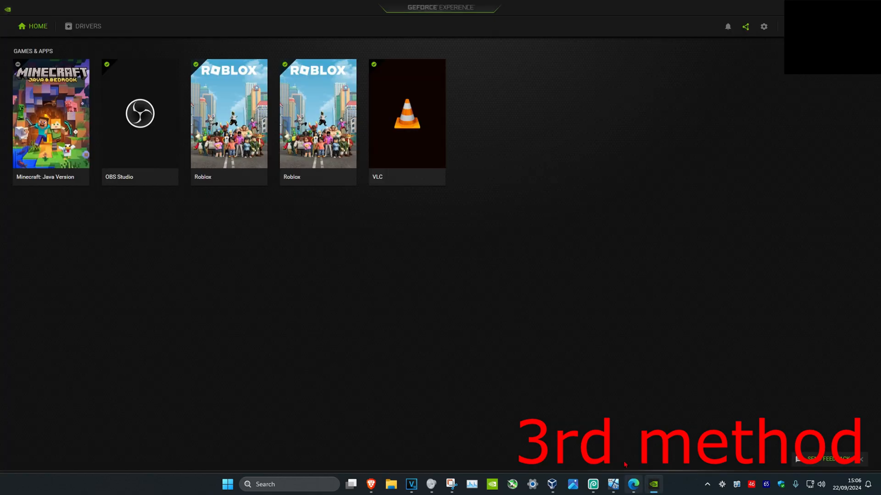
mouse_move(88, 34)
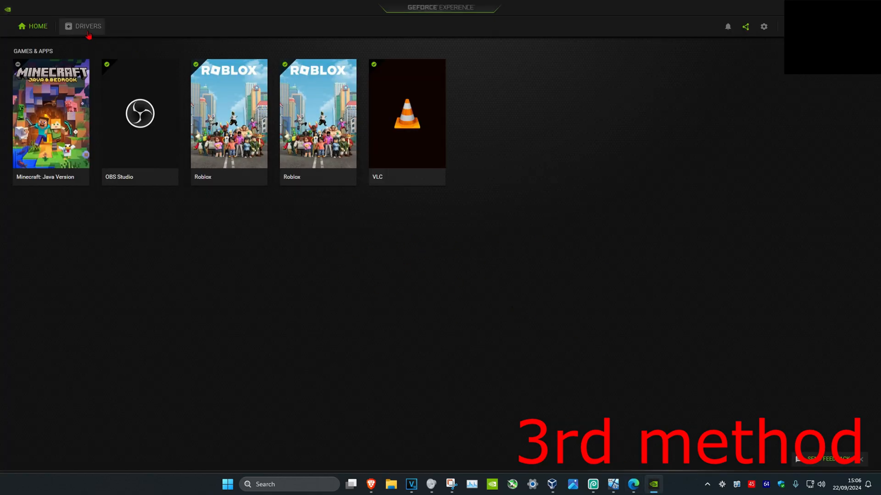
Step: Check Drivers for updates, confirming NVIDIA Studio Driver 561.09 is already installed
left_click(88, 25)
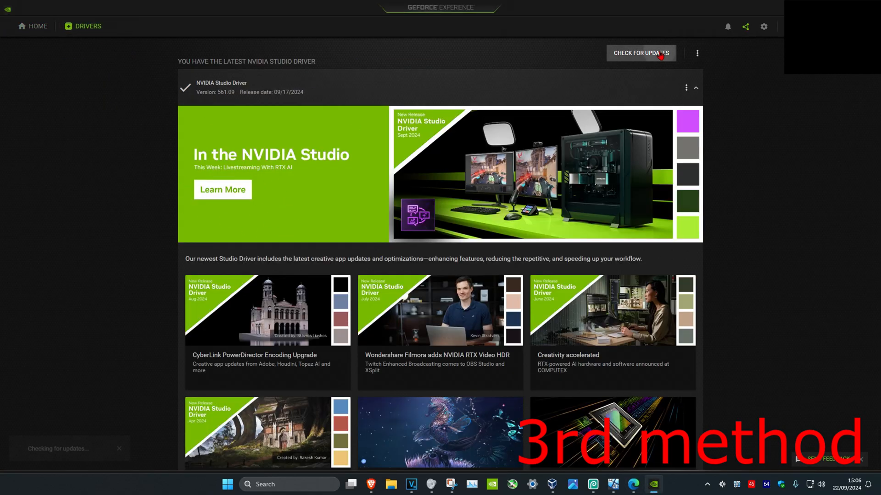
left_click(640, 54)
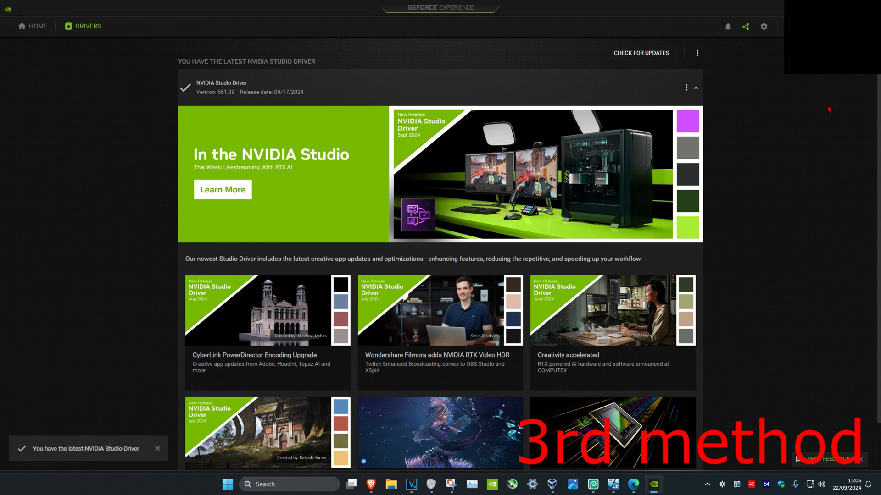